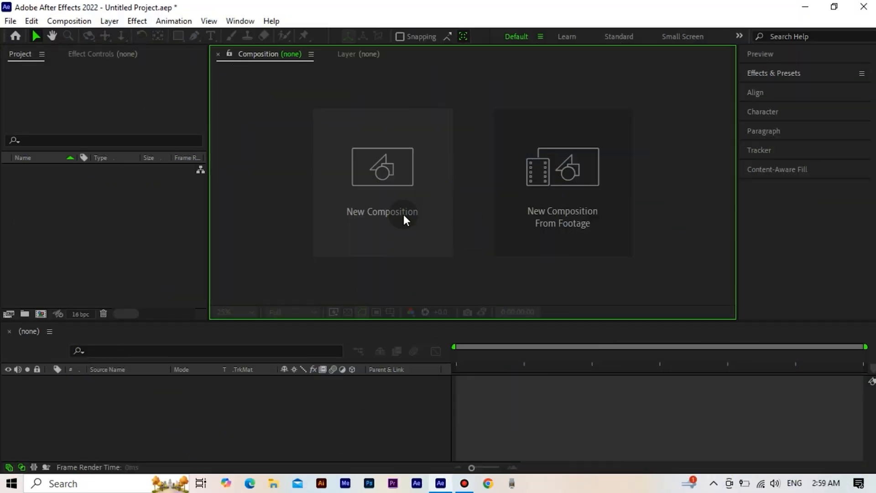
Step: Create a new composition named NEON at 1920×1080
click(383, 212)
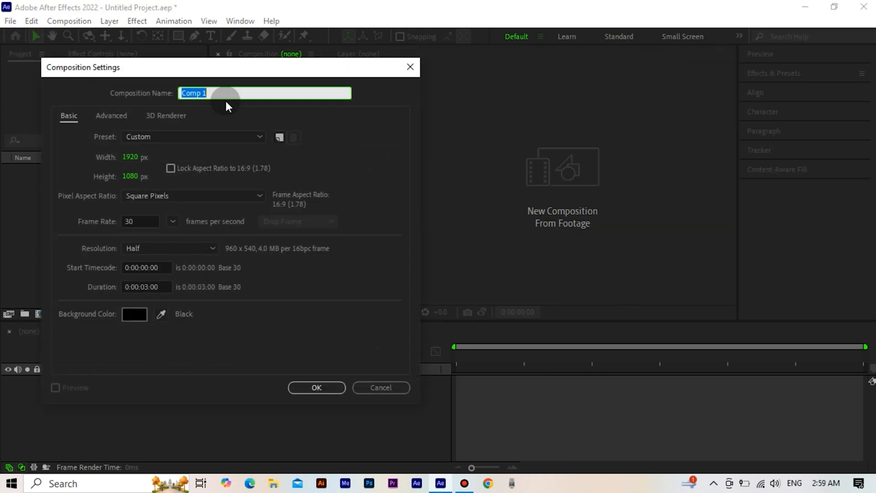
text(NEON)
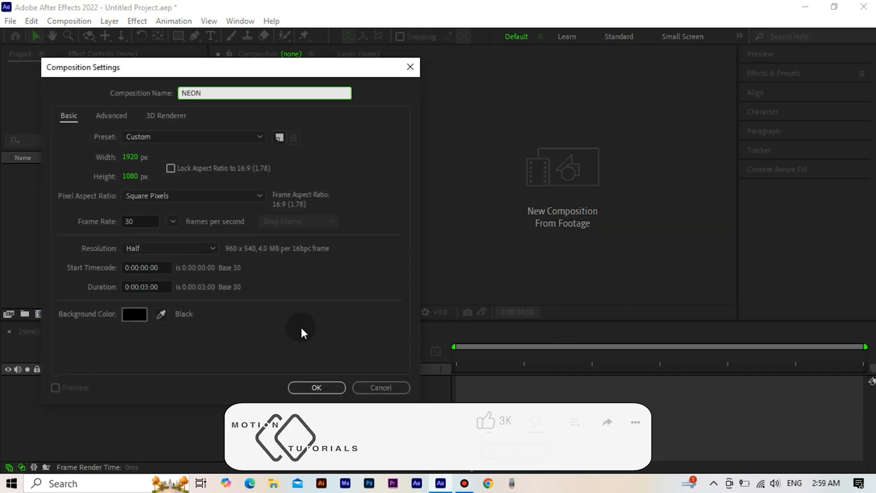
click(316, 388)
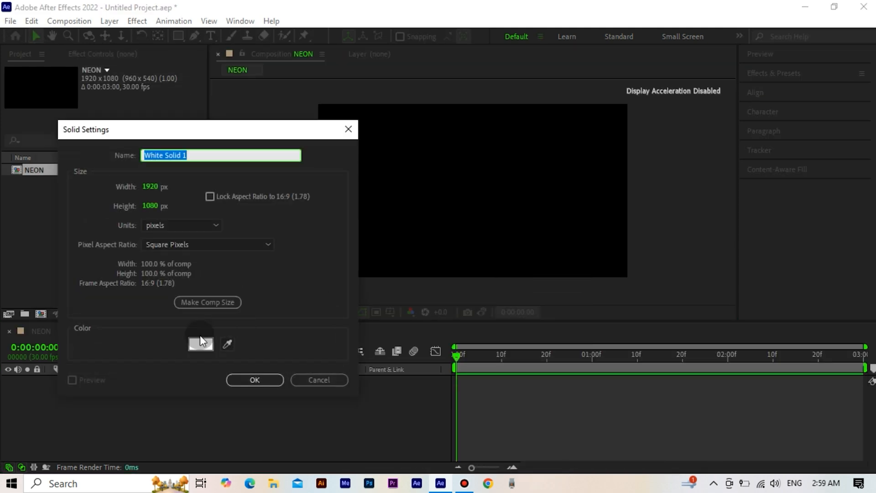
Step: Add a full-frame black solid layer to NEON
click(200, 343)
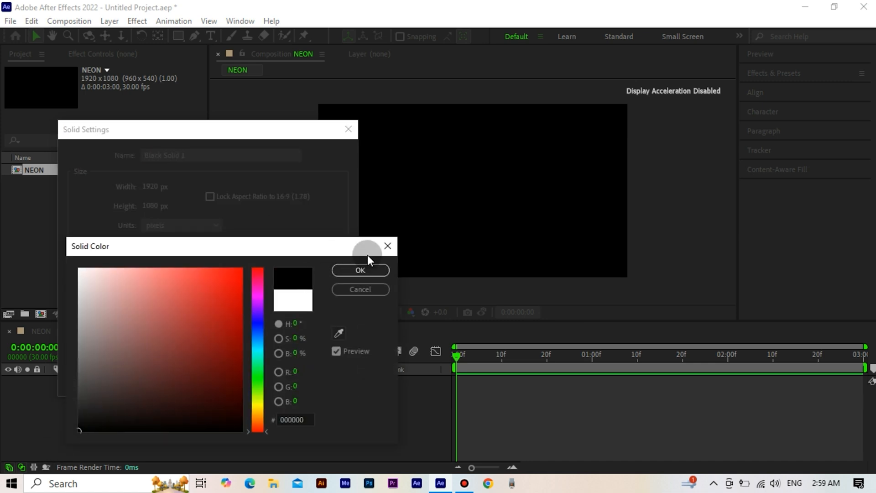
click(360, 270)
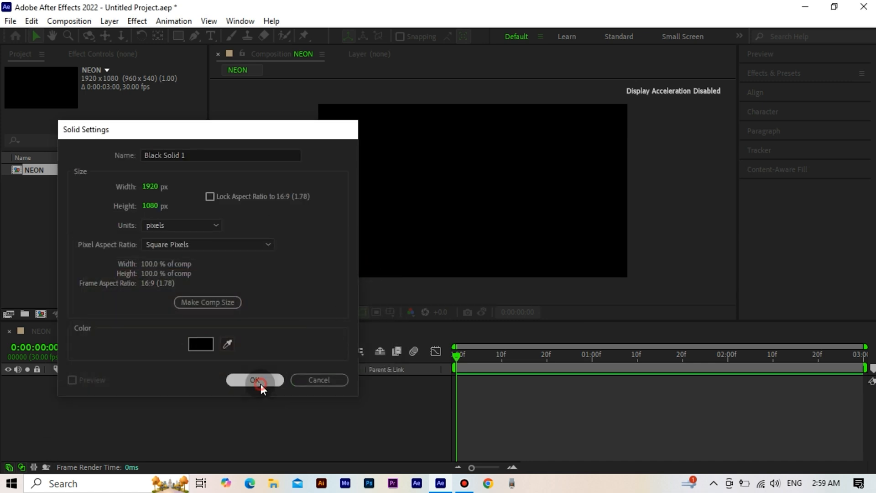
click(255, 380)
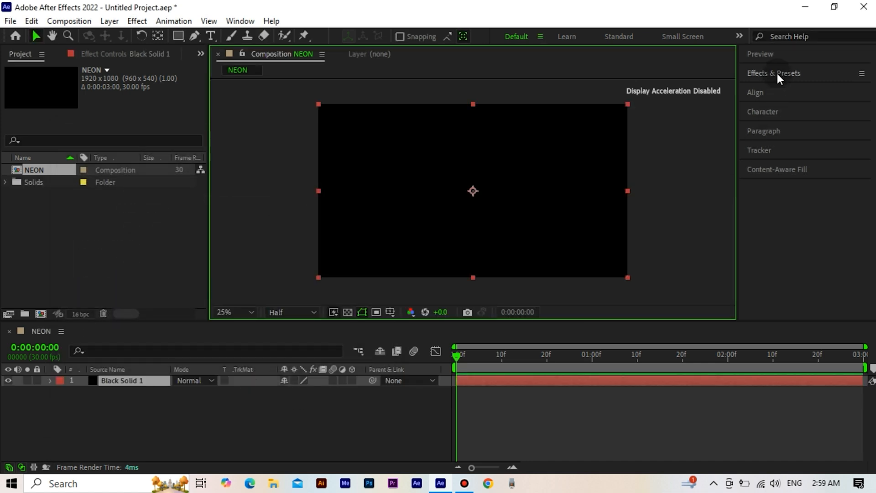
Step: Apply Gradient Ramp to the solid with a purple start colour
text(gri)
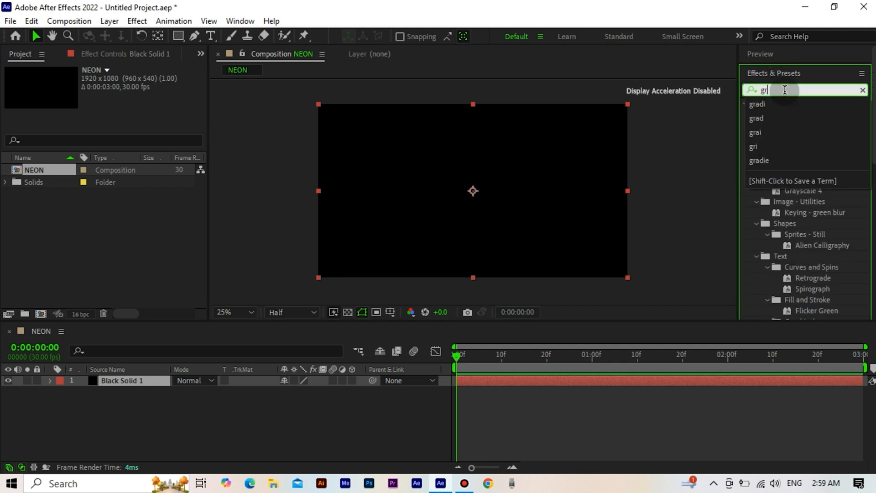
text(gradie)
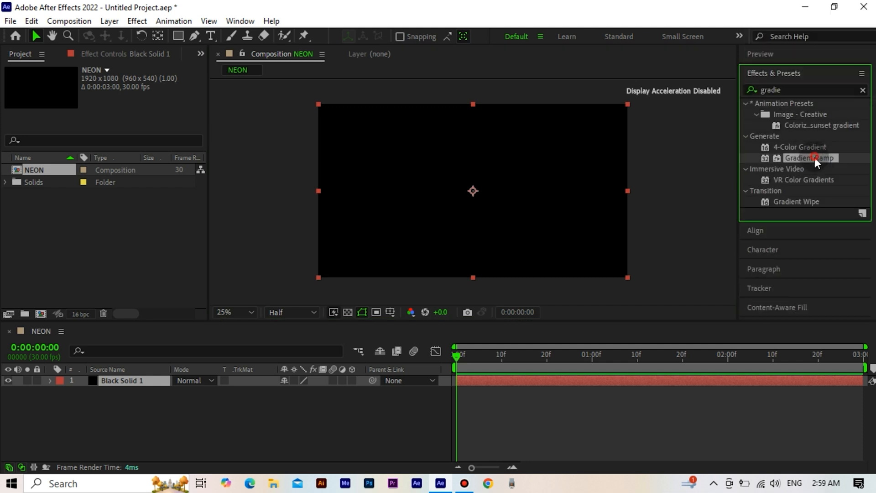
right_click(120, 380)
text(BG)
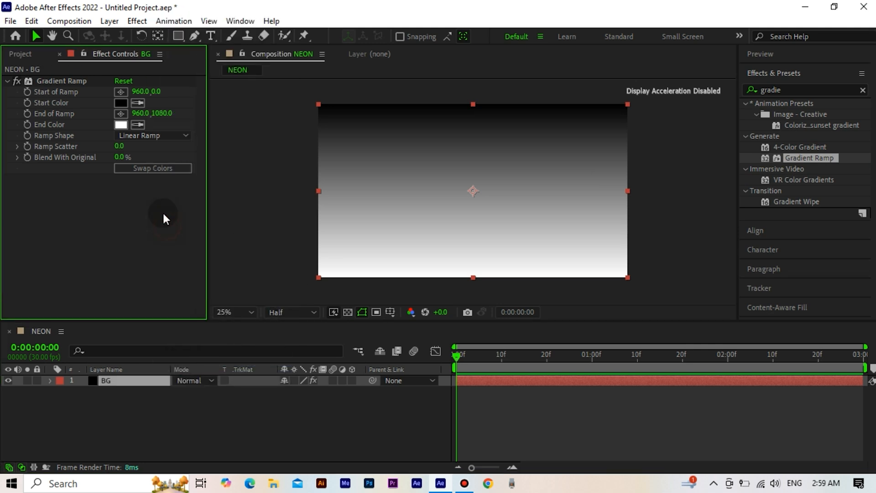
click(120, 103)
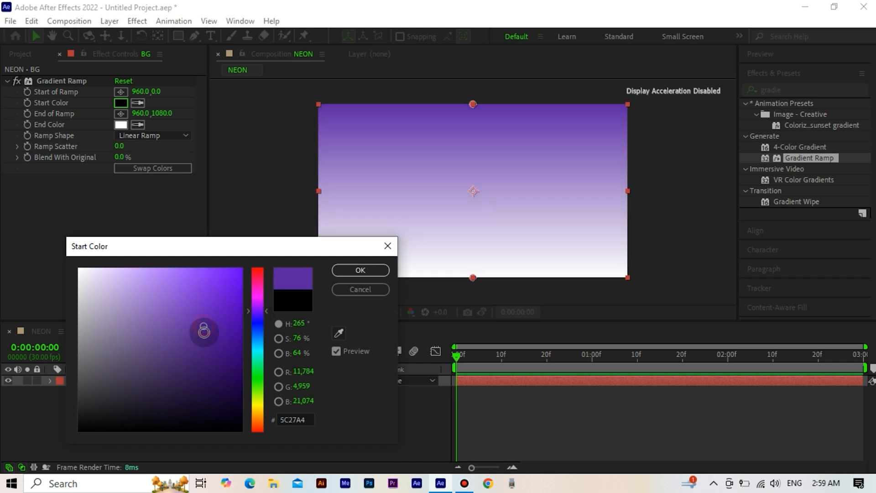
drag(204, 330, 212, 352)
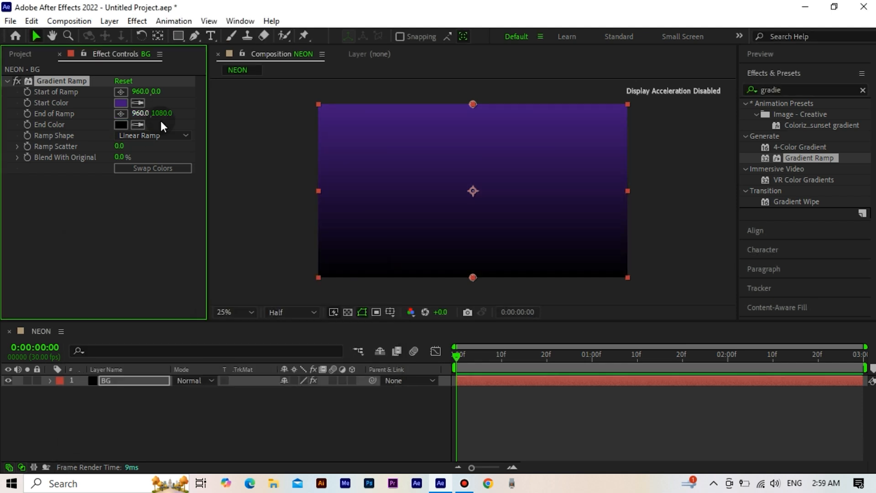
Step: Make the ramp radial from frame centre, end point far below, scatter 100
click(152, 135)
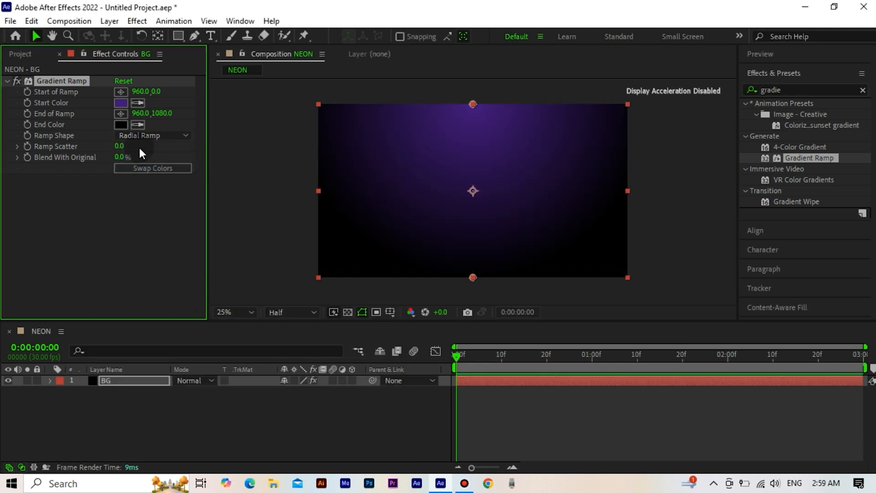
mouse_move(472, 106)
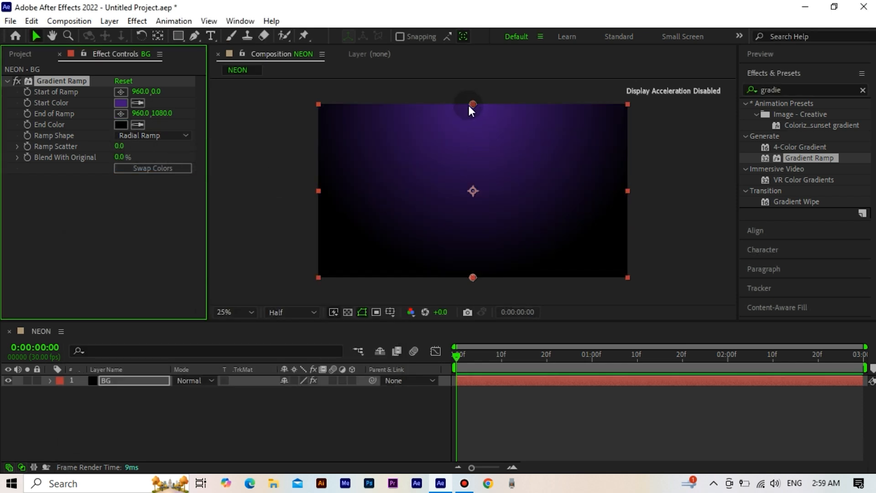
drag(473, 105, 483, 192)
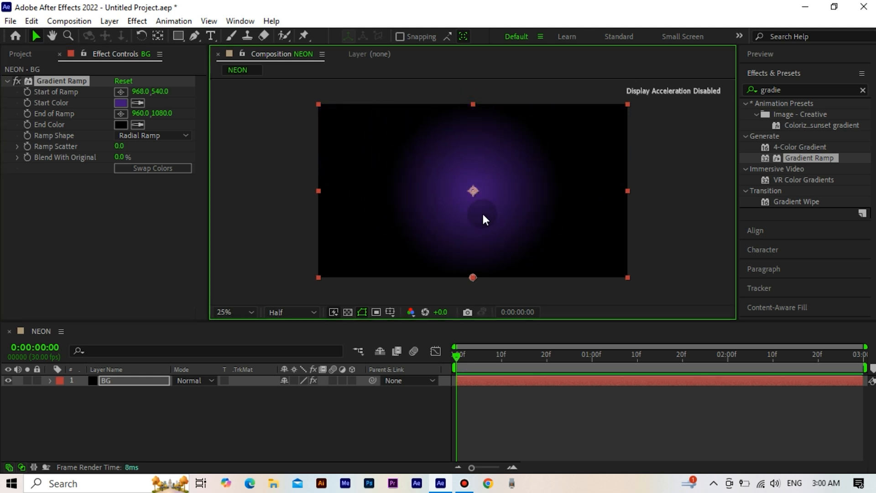
drag(472, 277, 478, 295)
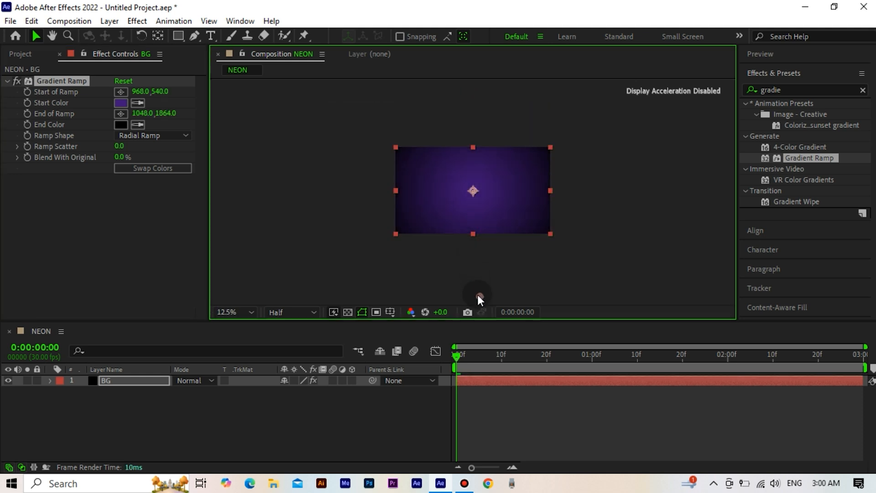
click(231, 312)
text(100)
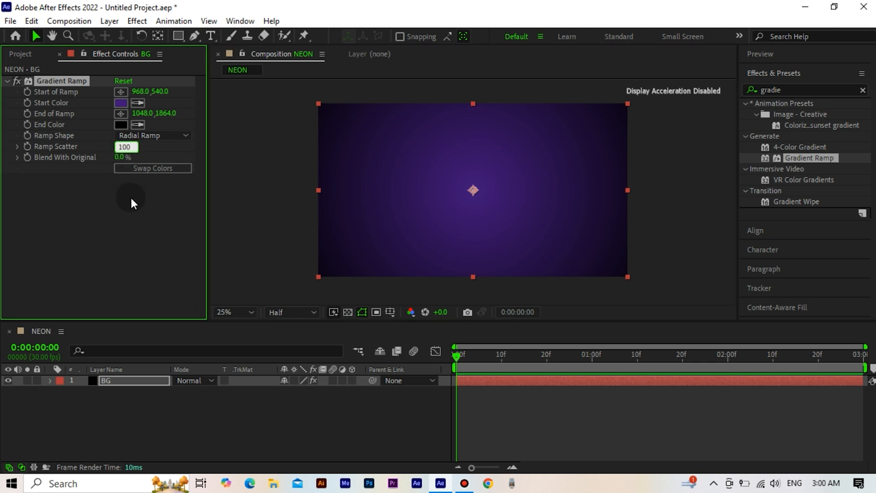
right_click(473, 190)
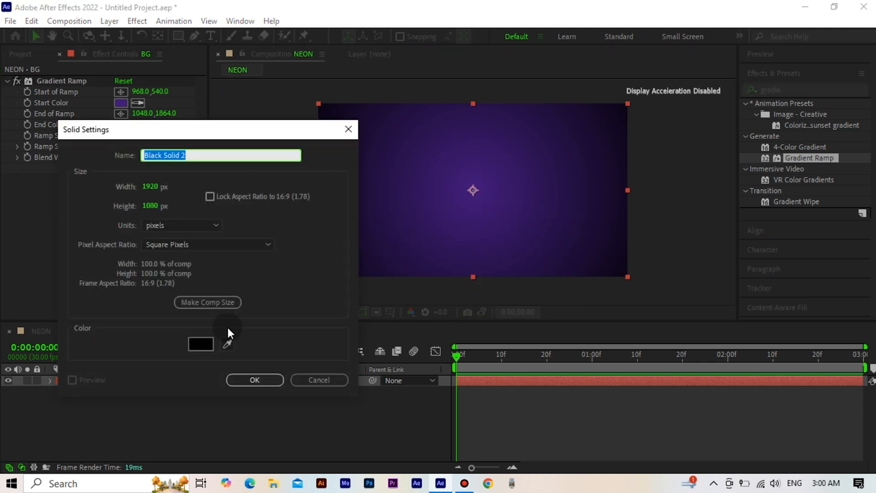
Step: Create a full-frame white solid, White Solid 1, above BG
click(200, 343)
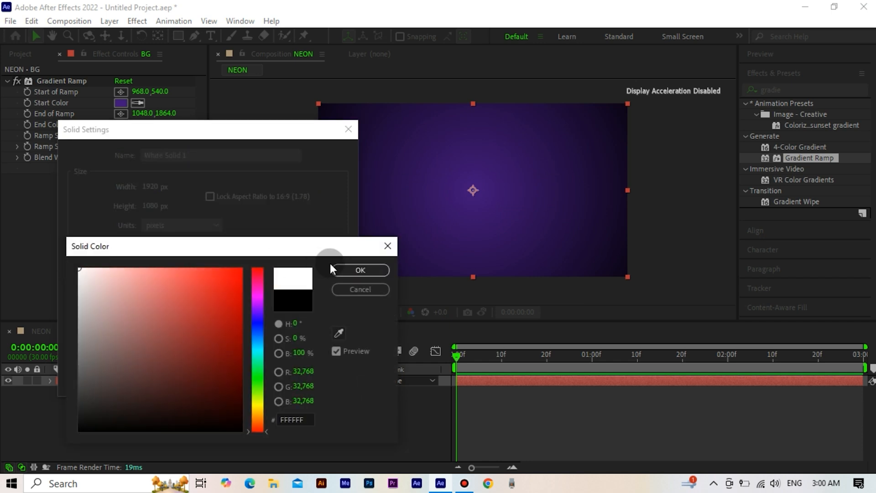
click(360, 270)
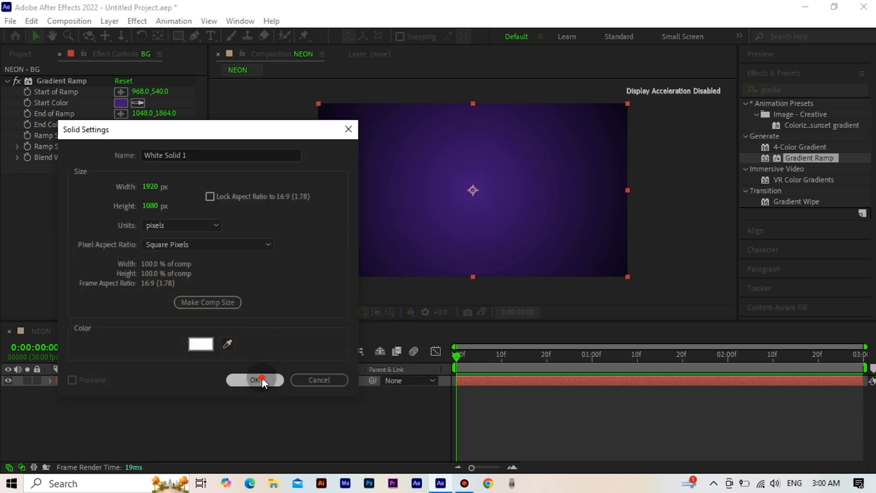
click(254, 380)
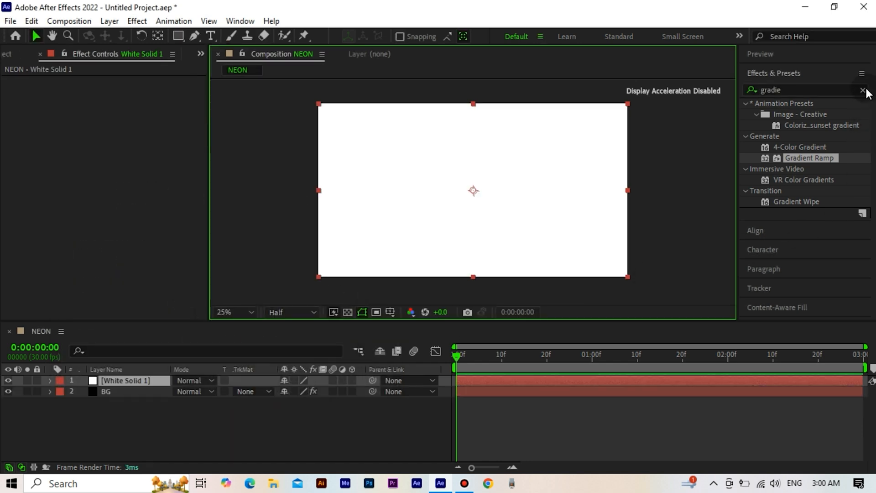
Step: Apply CC Star Burst with Scatter 125, Grid Spacing 25 and Size 20
text(cc st)
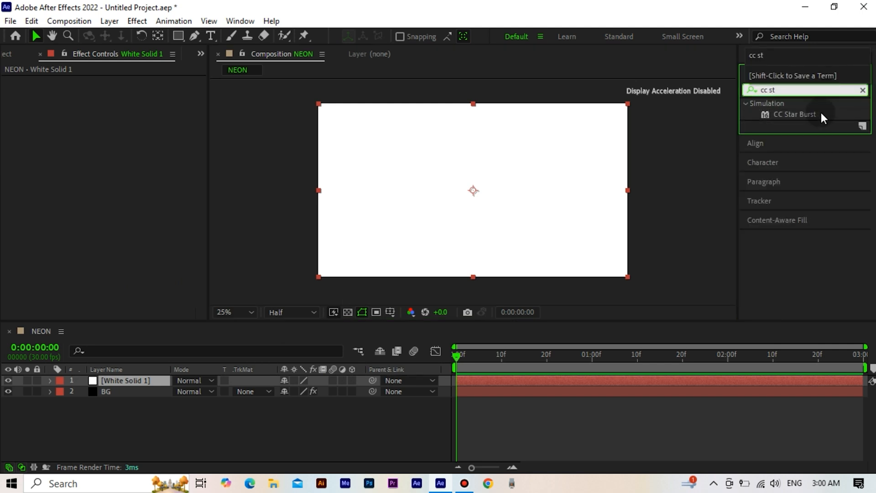
double_click(794, 115)
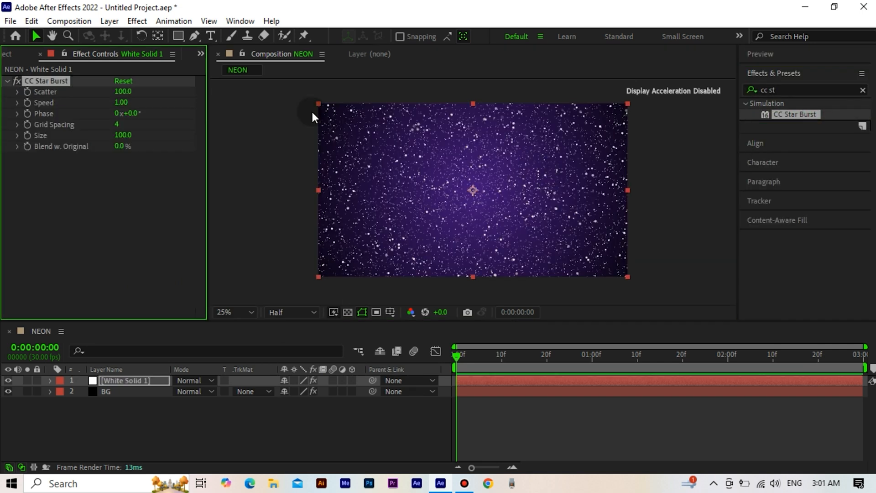
double_click(123, 92)
text(125)
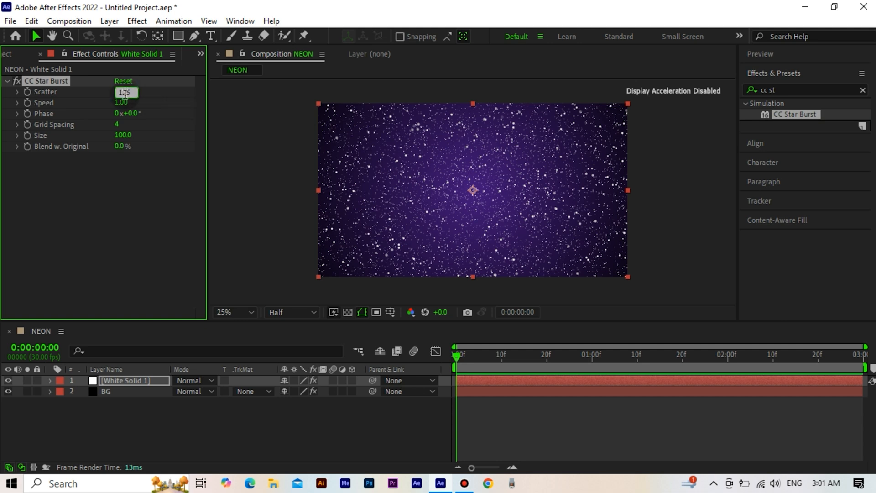
click(126, 124)
text(25)
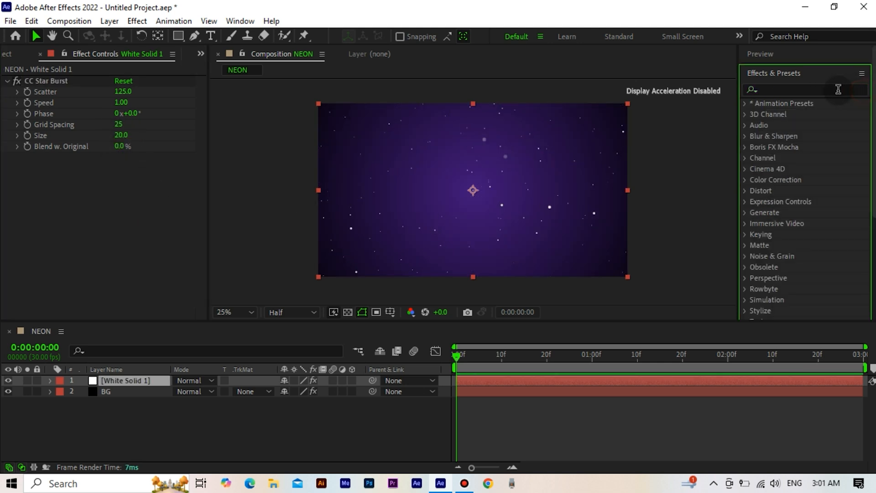
Step: Apply CC Light Burst 2.5 with Ray Length -70 and a custom blue ray colour
text(cc ligh)
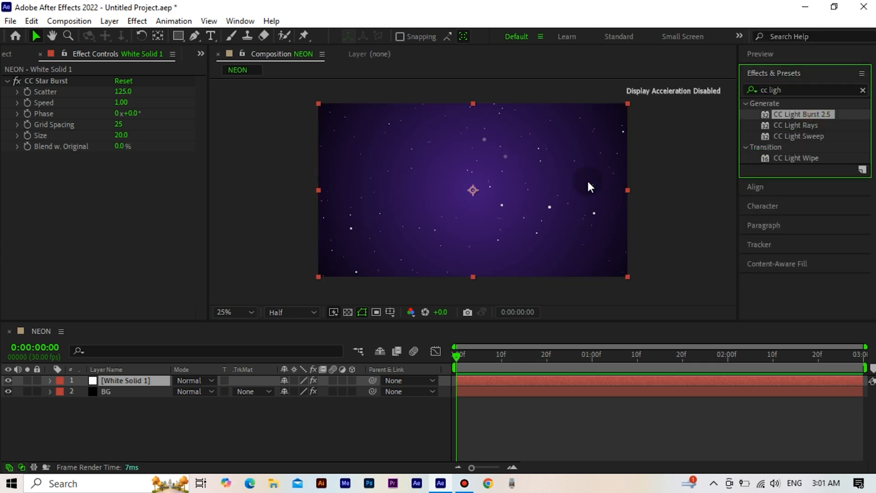
double_click(802, 114)
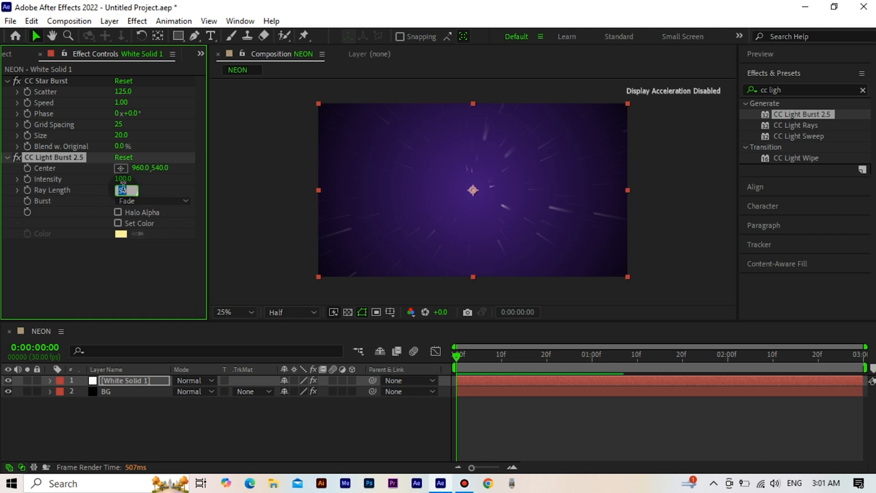
text(-70)
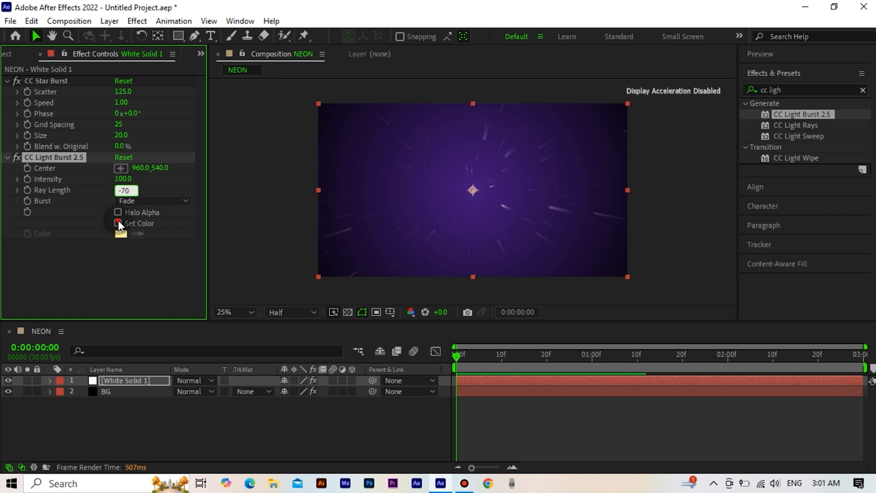
click(120, 234)
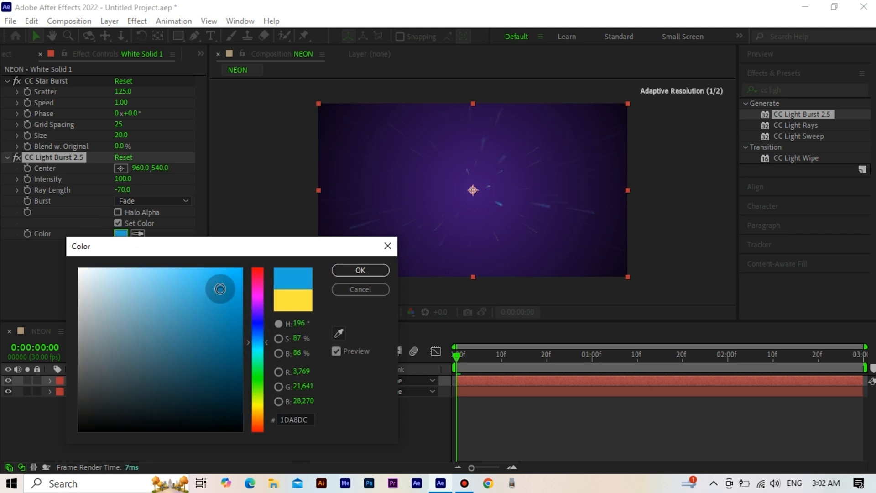
click(361, 270)
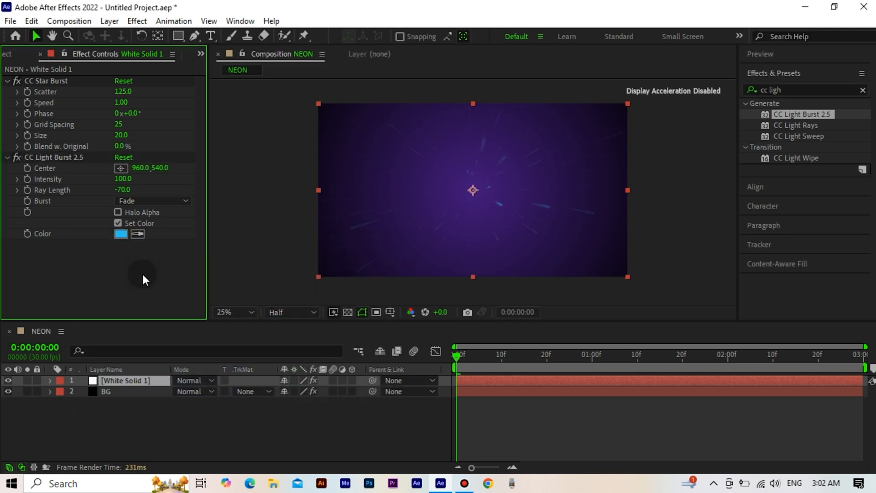
click(805, 90)
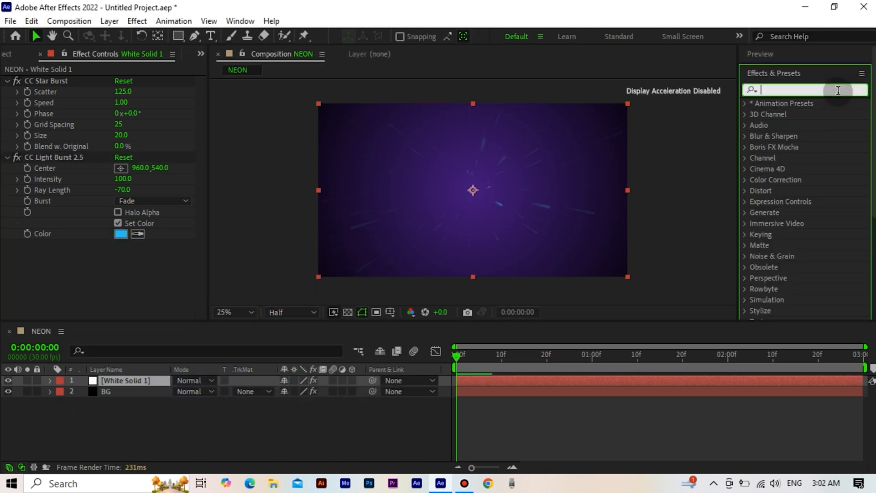
text(matte)
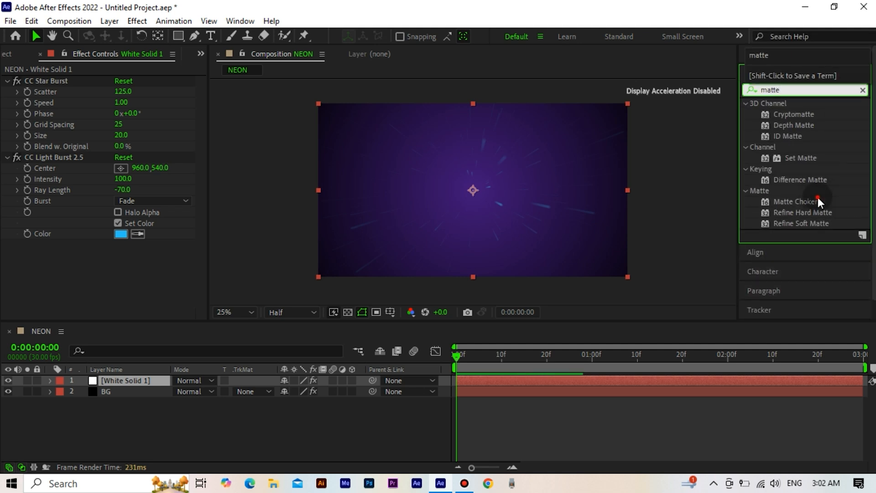
Step: Apply Matte Choker with Geometric Softness 1 at 2.5 and Choke 1 at -125
double_click(796, 202)
text(2.5)
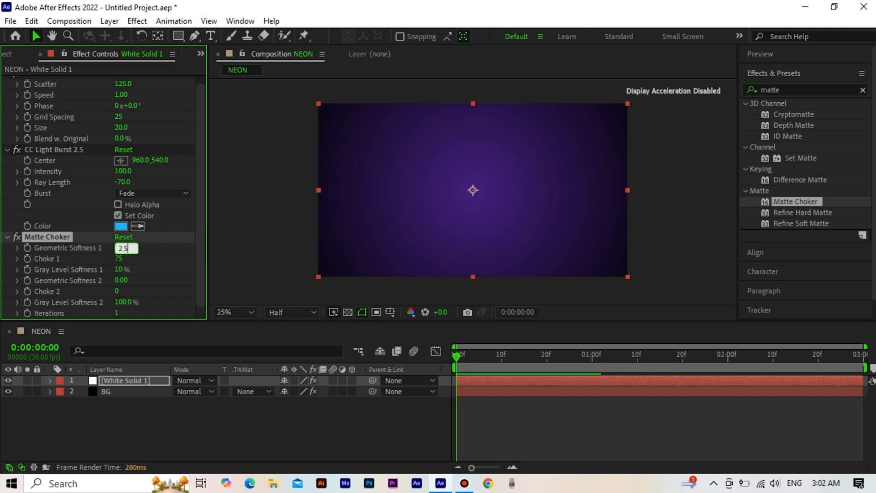
click(126, 259)
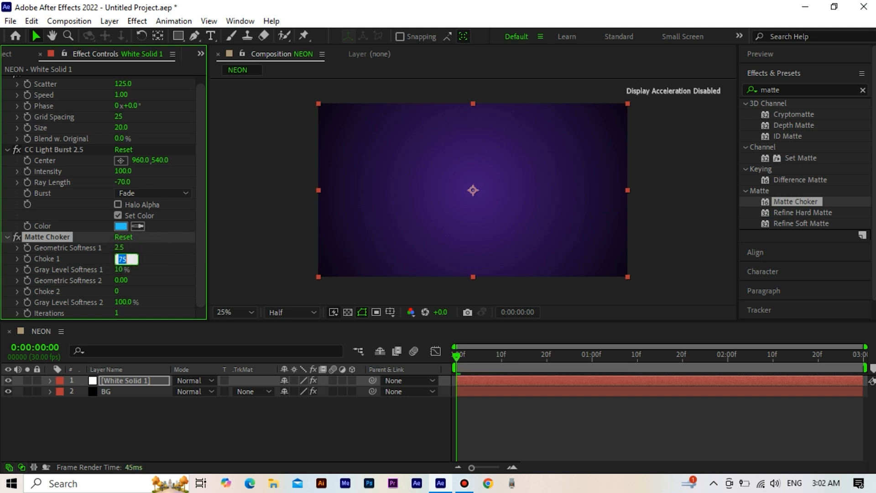
text(-12)
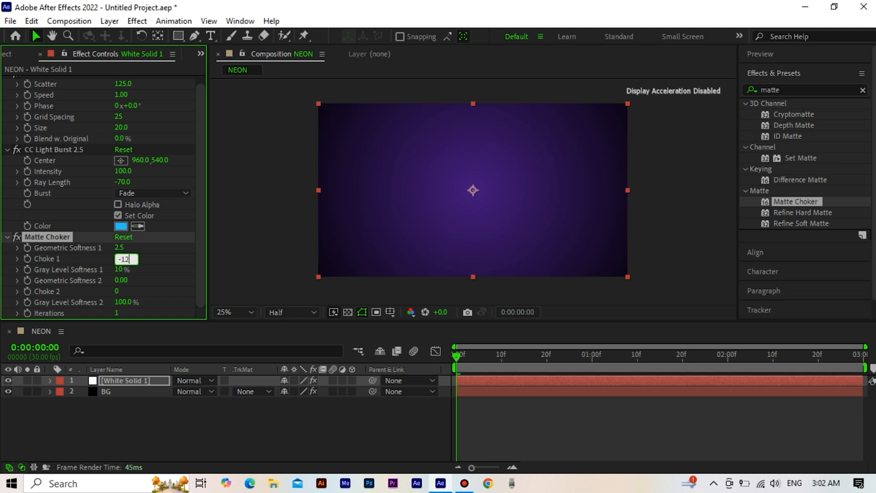
text(-125)
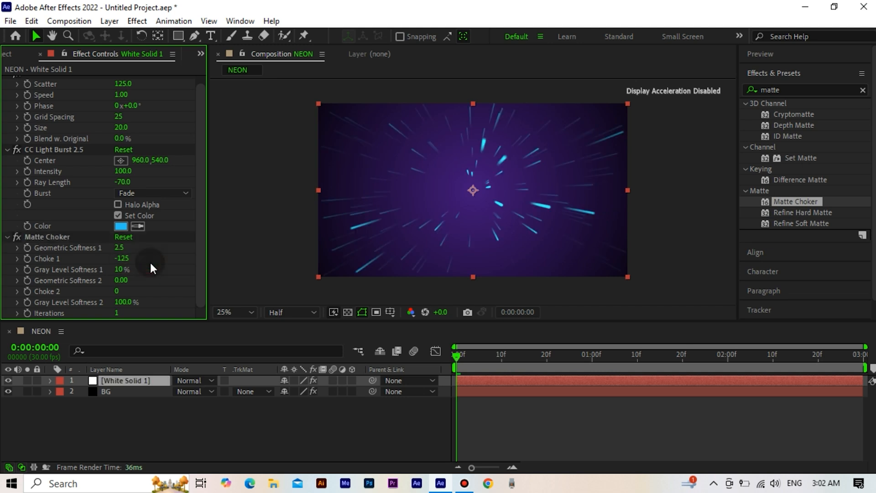
double_click(126, 381)
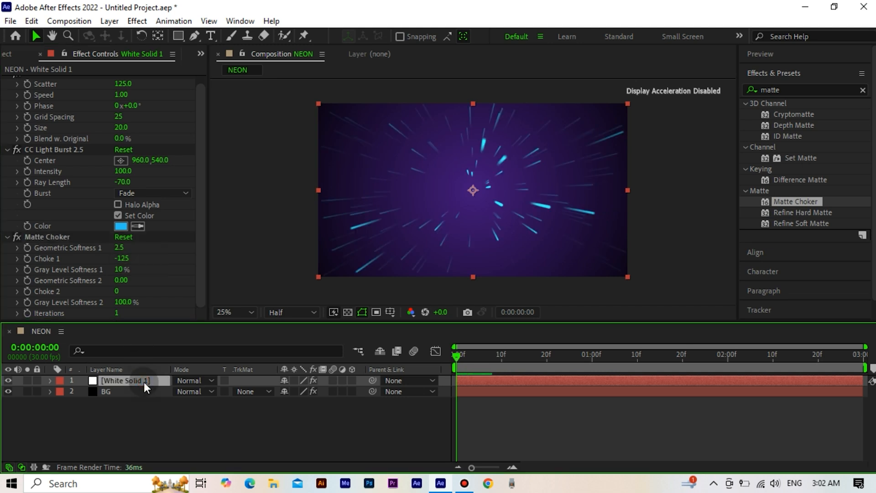
Step: Duplicate the ray layer; give the copy scatter 145, phase -1x-180°, rotation -180°, purple rays
click(31, 21)
text(145)
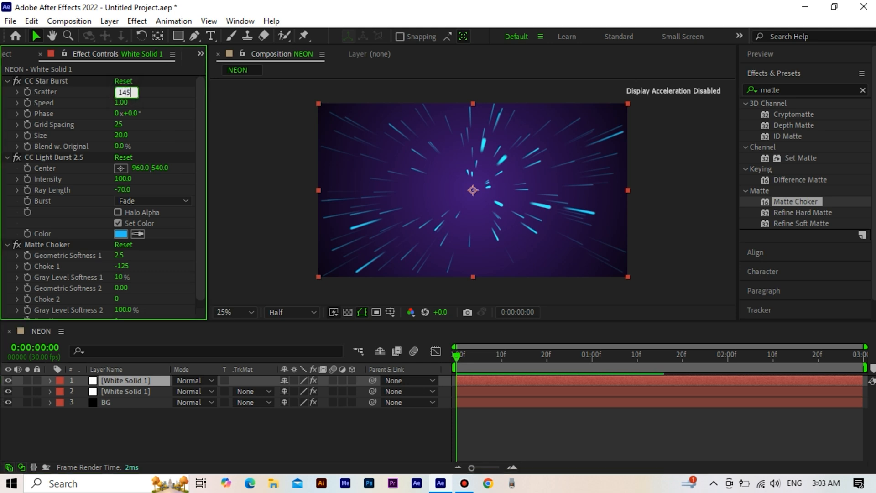
click(125, 113)
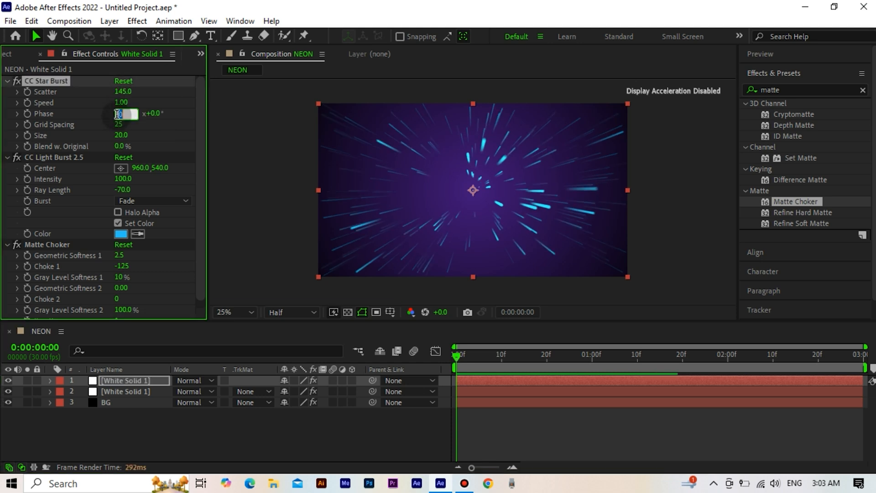
text(-1x-18)
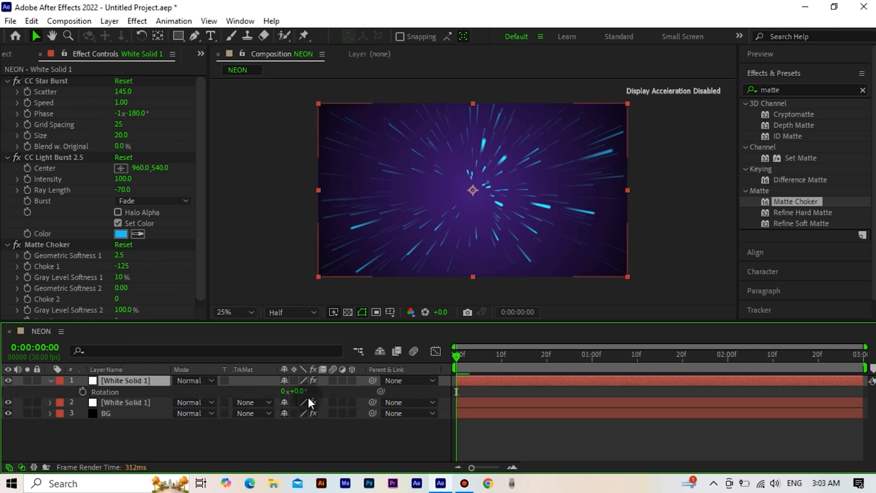
click(295, 391)
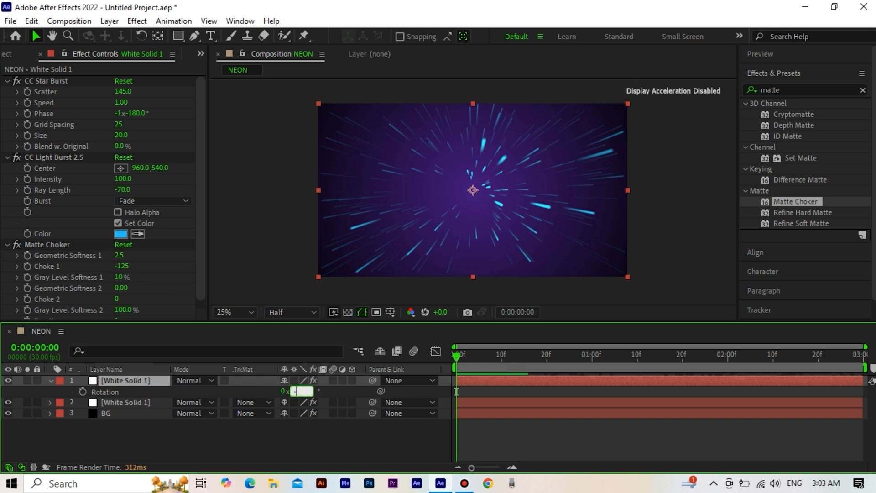
text(-180.0°)
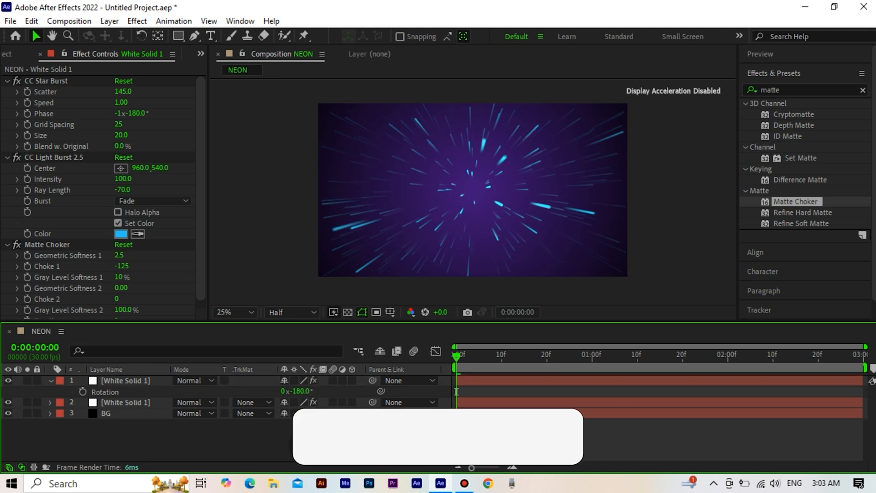
click(121, 233)
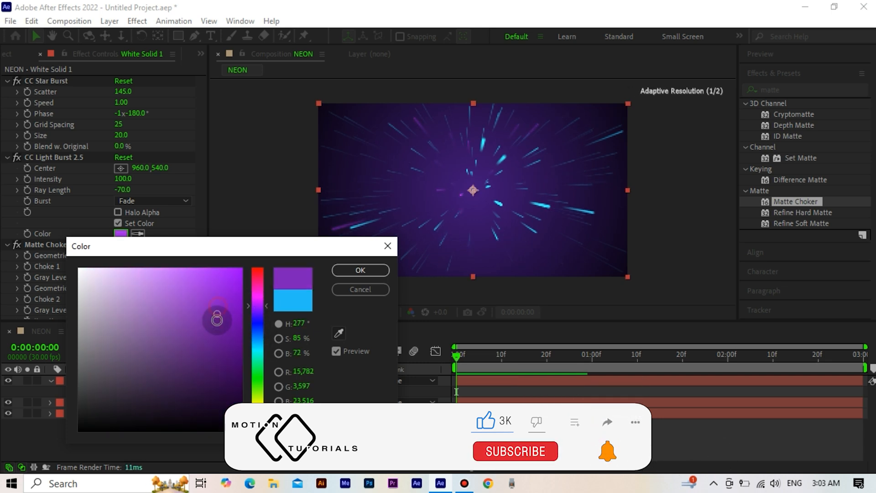
click(361, 270)
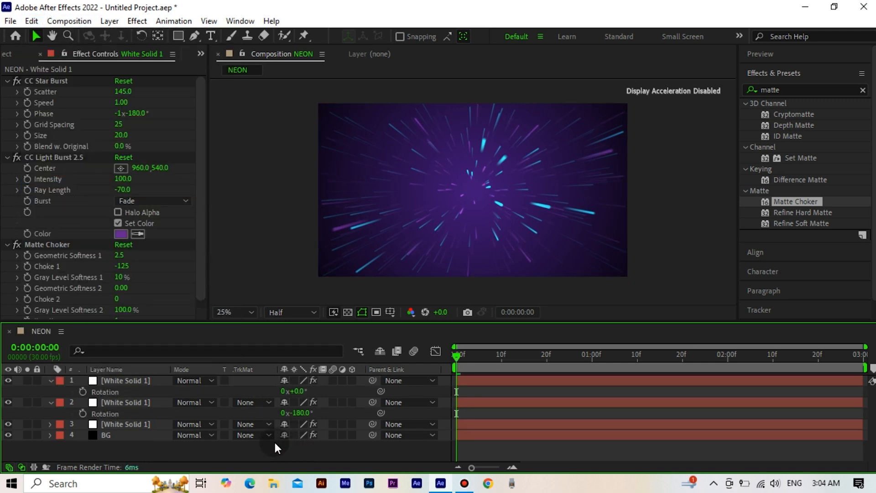
Step: Set the top copy to scatter 190, phase -1x-333° and pink EB1DFA rays
click(126, 381)
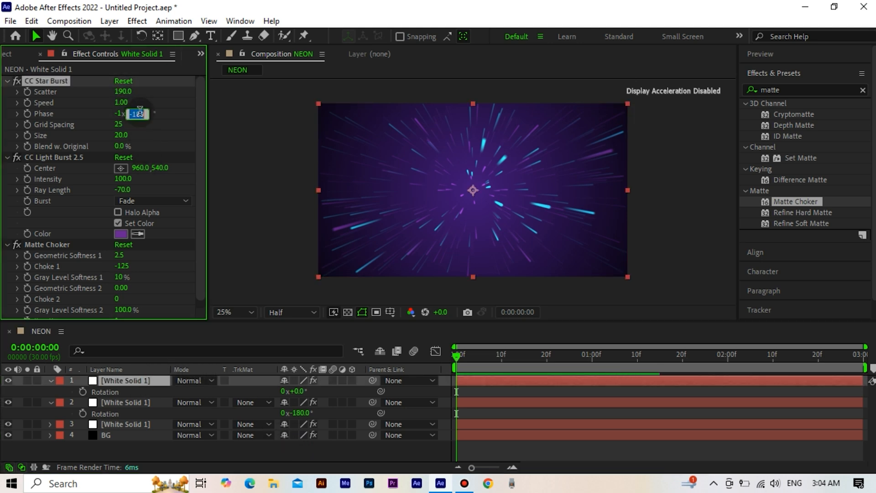
text(-333.0°)
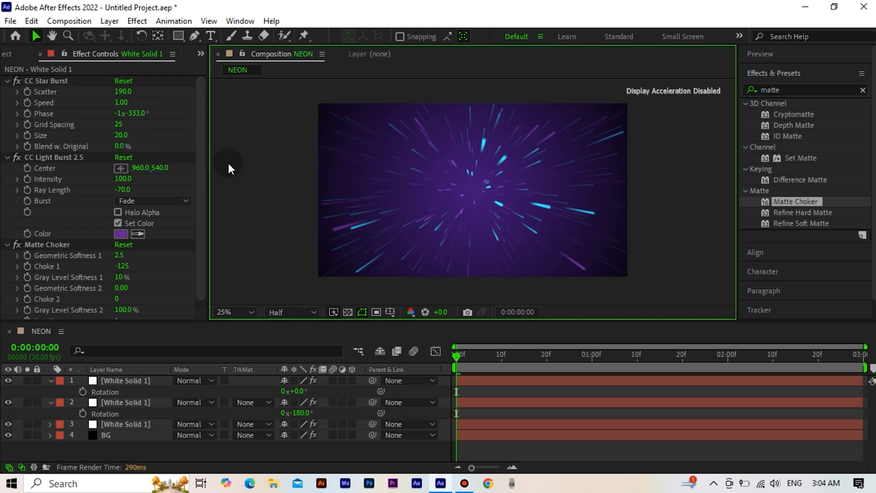
click(121, 235)
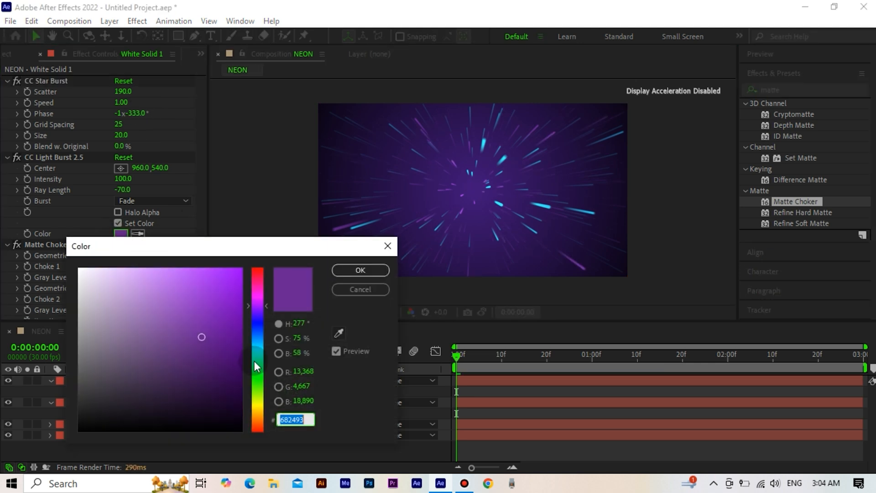
drag(202, 336, 222, 270)
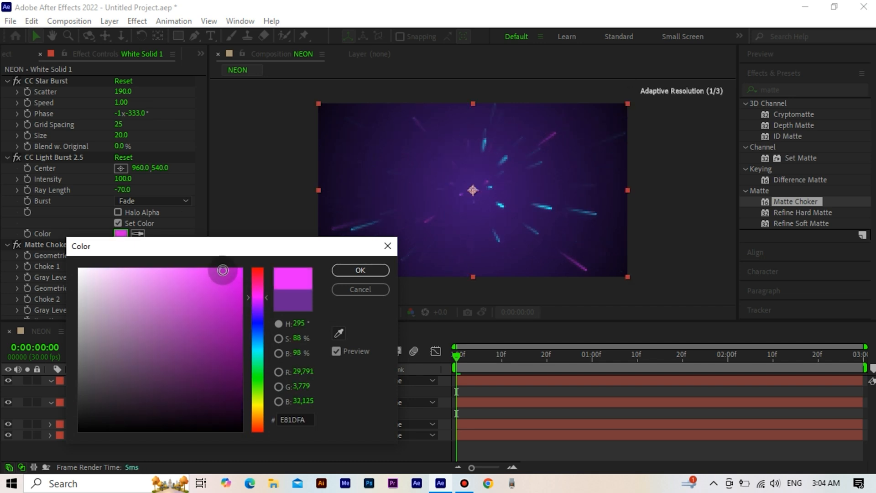
click(361, 270)
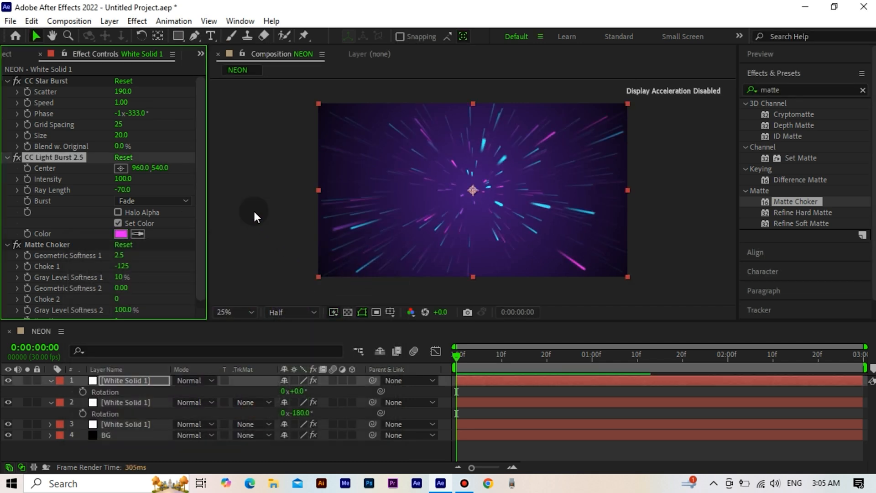
Step: Add an adjustment layer with CC Lens, then pre-compose the ray layers as NEONS COMP
right_click(255, 217)
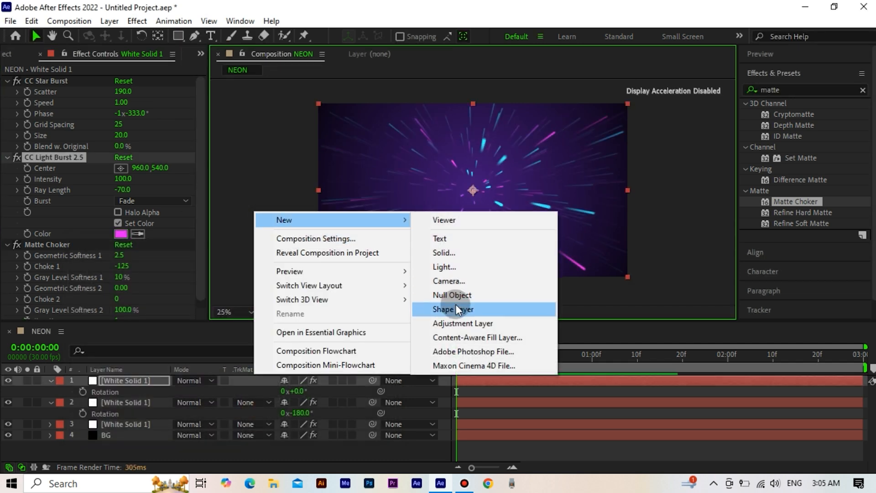
click(463, 323)
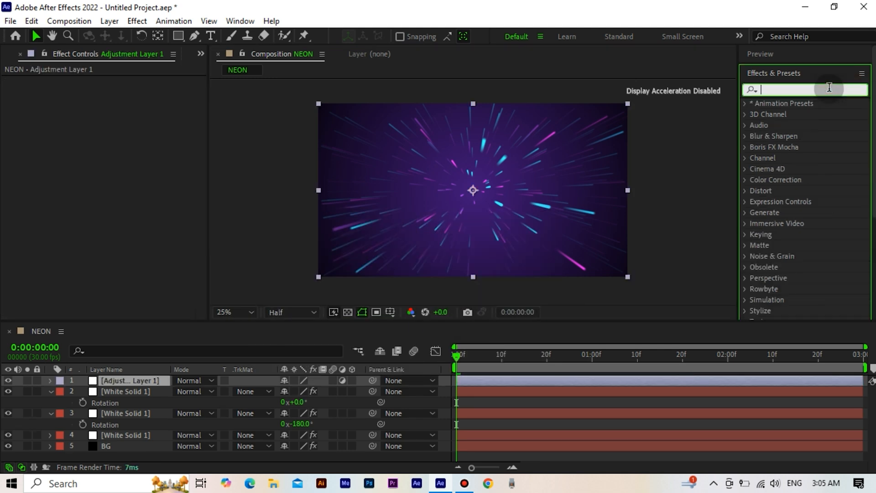
text(cc lens)
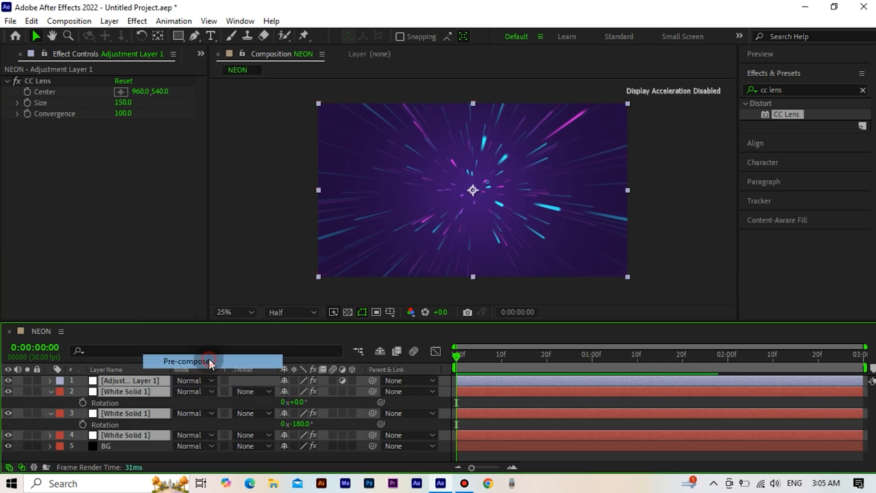
click(186, 361)
text(NEONS COMP)
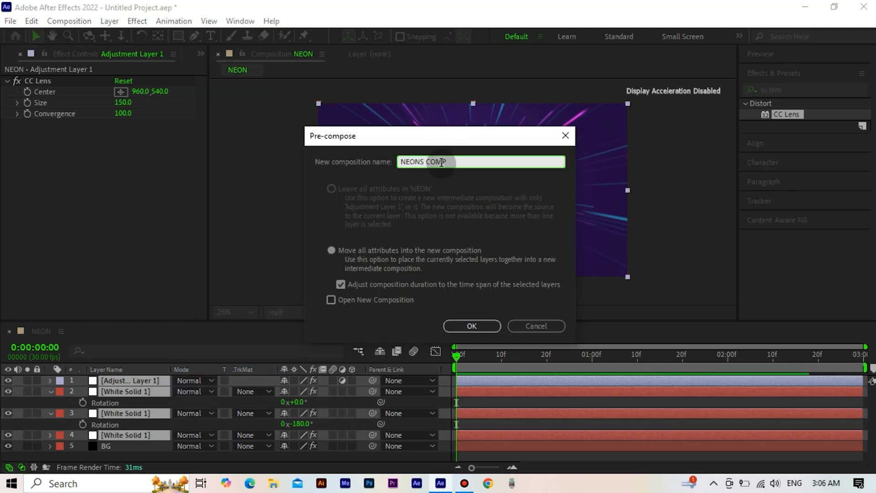
click(472, 326)
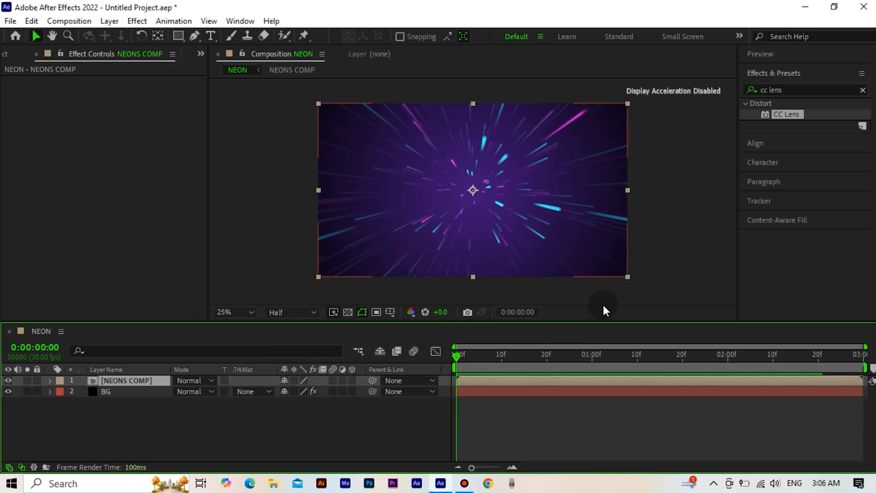
Step: Add a radius-220 Glow to NEONS COMP, duplicate it, and set Glow 2 radius 35
text(glow)
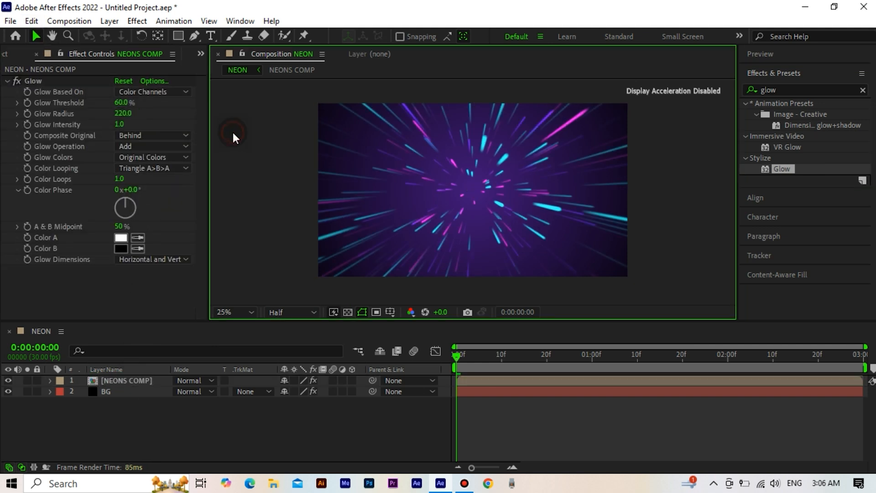
click(31, 20)
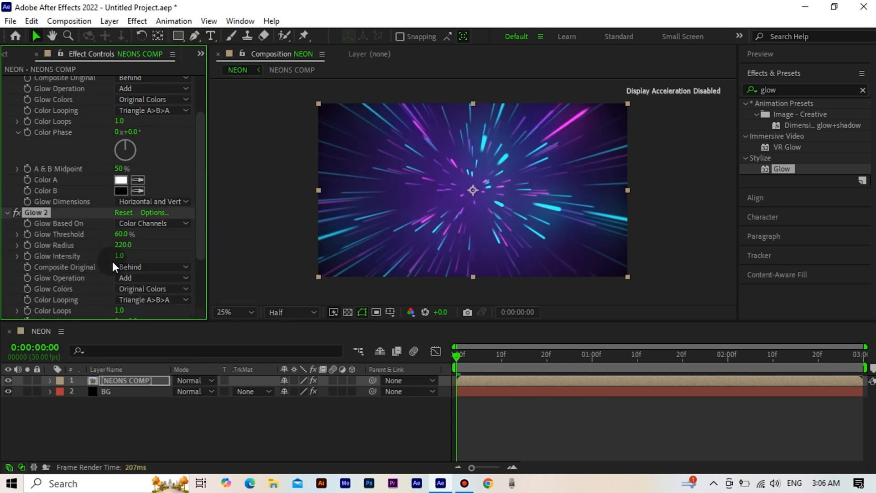
double_click(122, 245)
text(35)
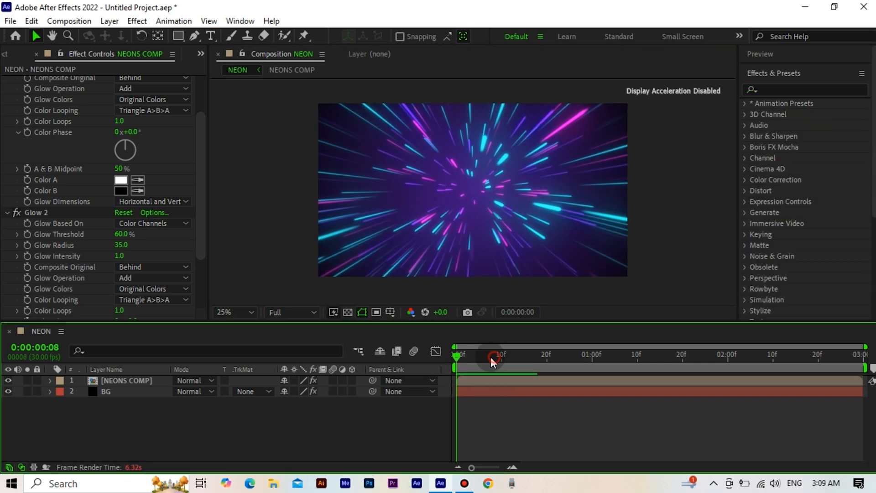
drag(492, 358, 486, 358)
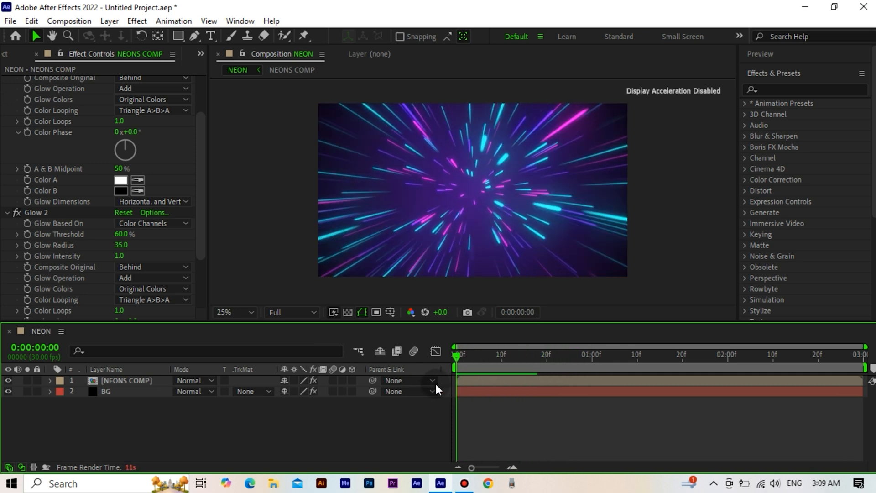
Step: Apply an Invert effect to NEONS COMP with the Quadrature Chroma channel
text(invert)
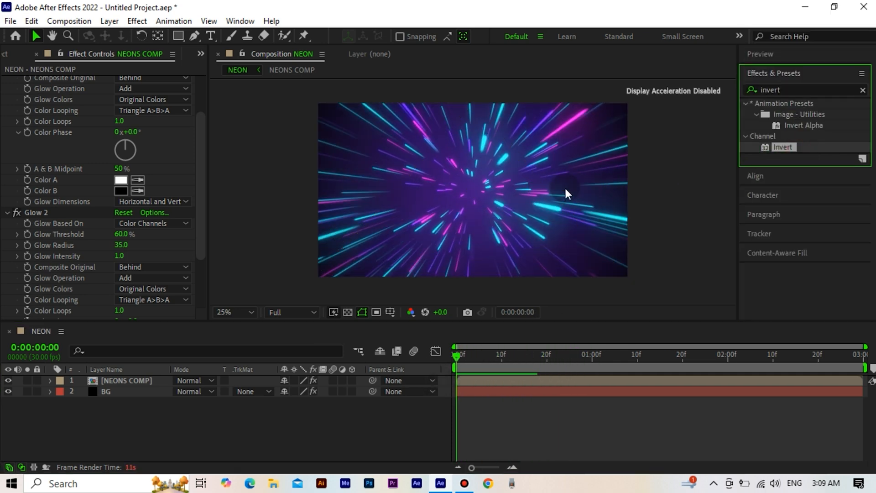
click(152, 302)
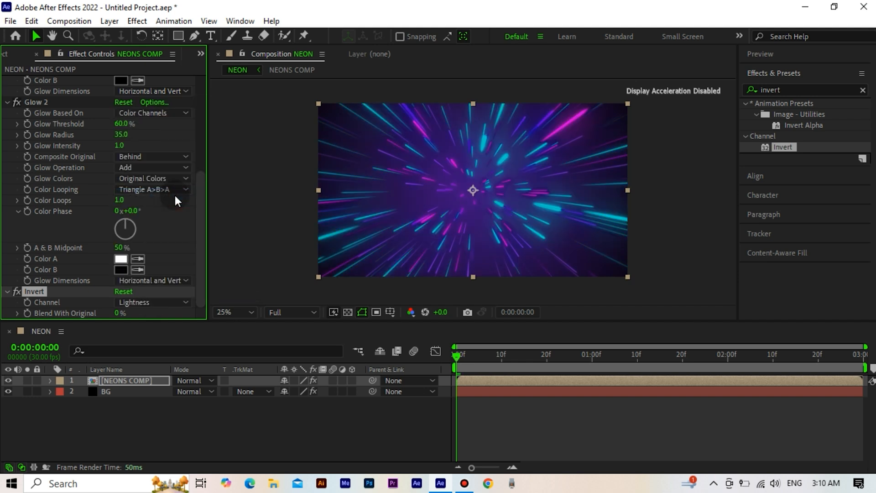
click(152, 302)
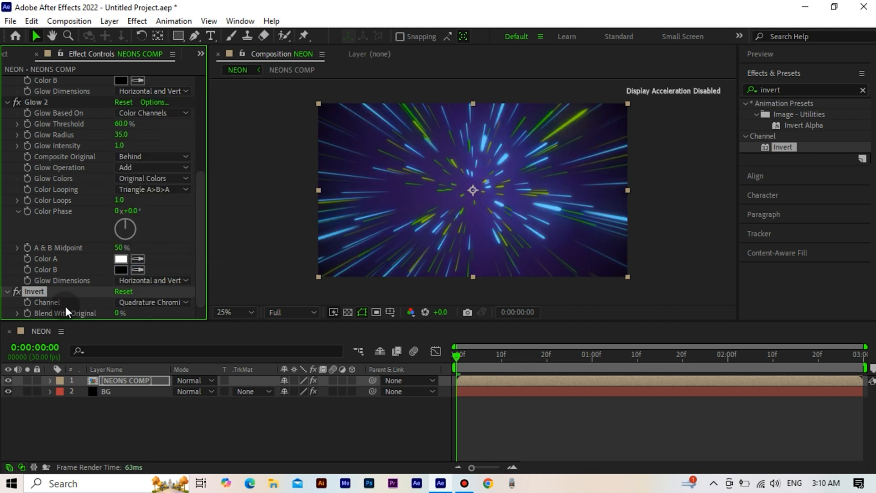